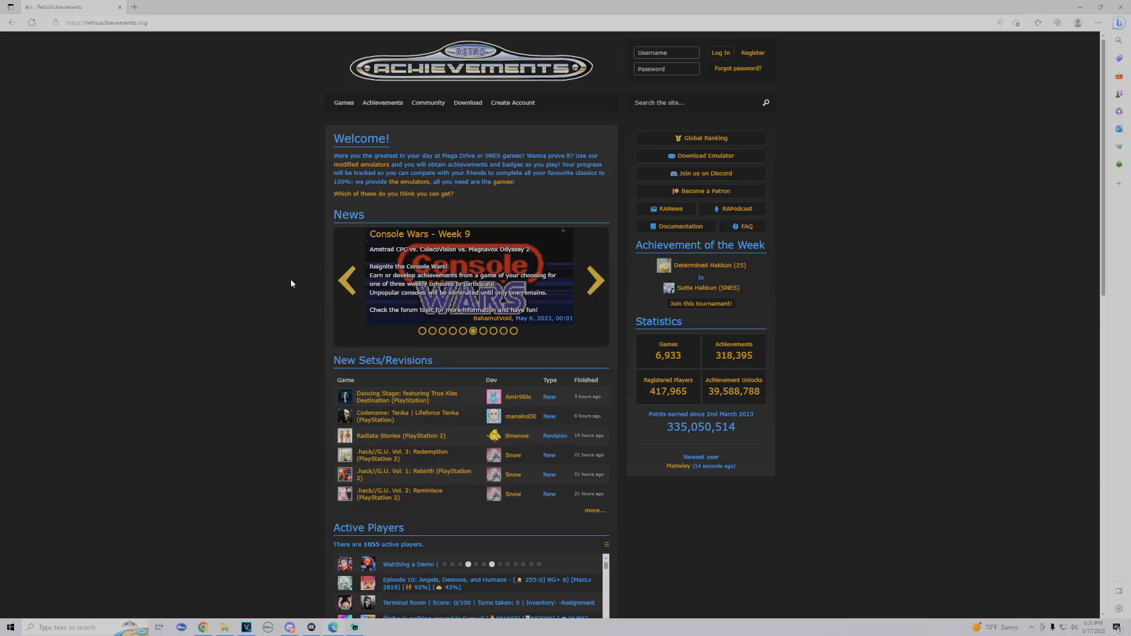
- Sign in to RetroAchievements and open the Games list for PlayStation 2 (291 titles)
click(595, 280)
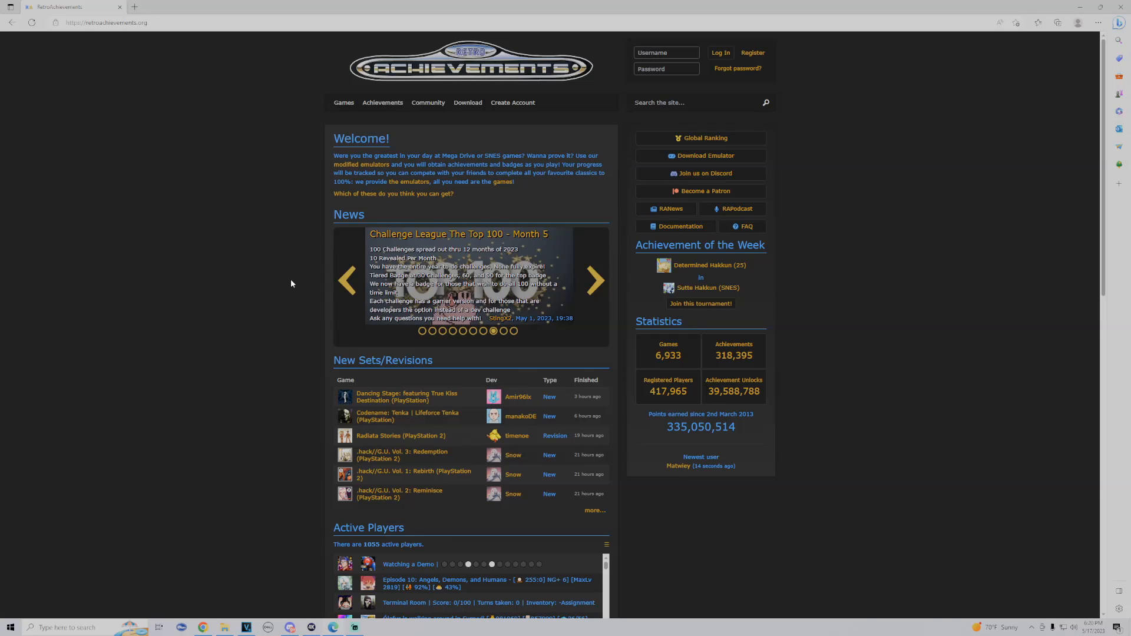
click(719, 52)
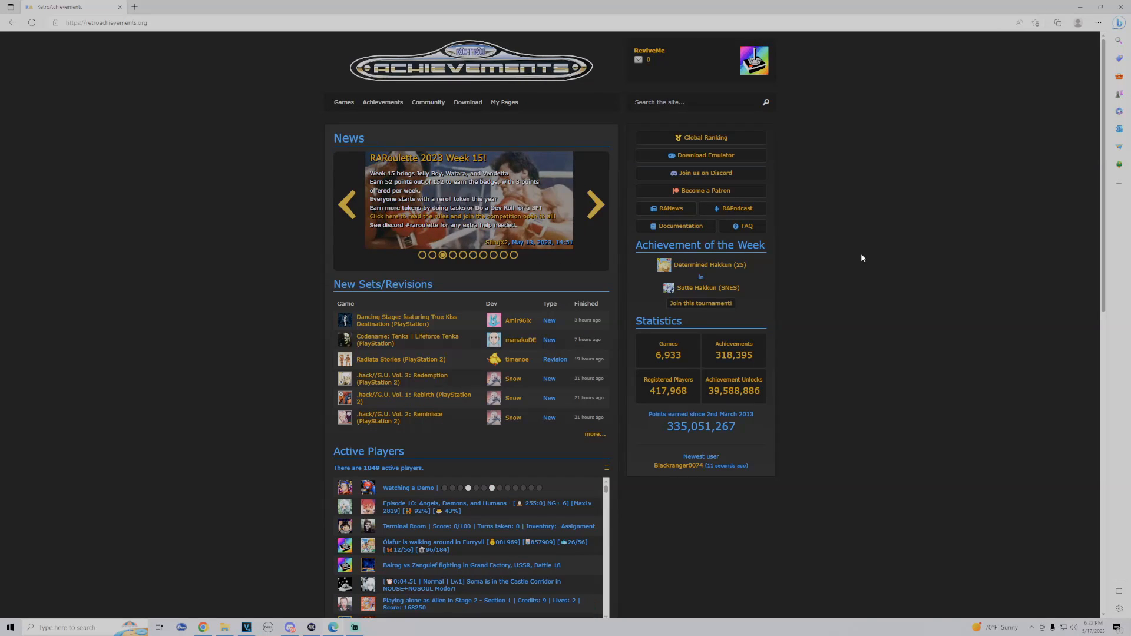
click(344, 102)
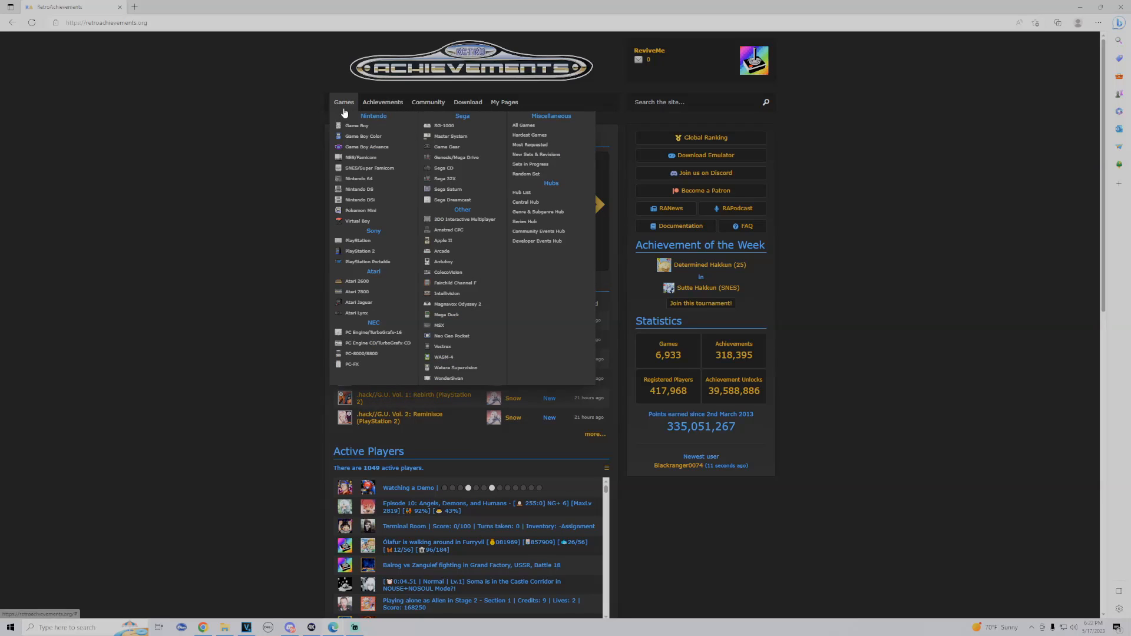
mouse_move(359, 250)
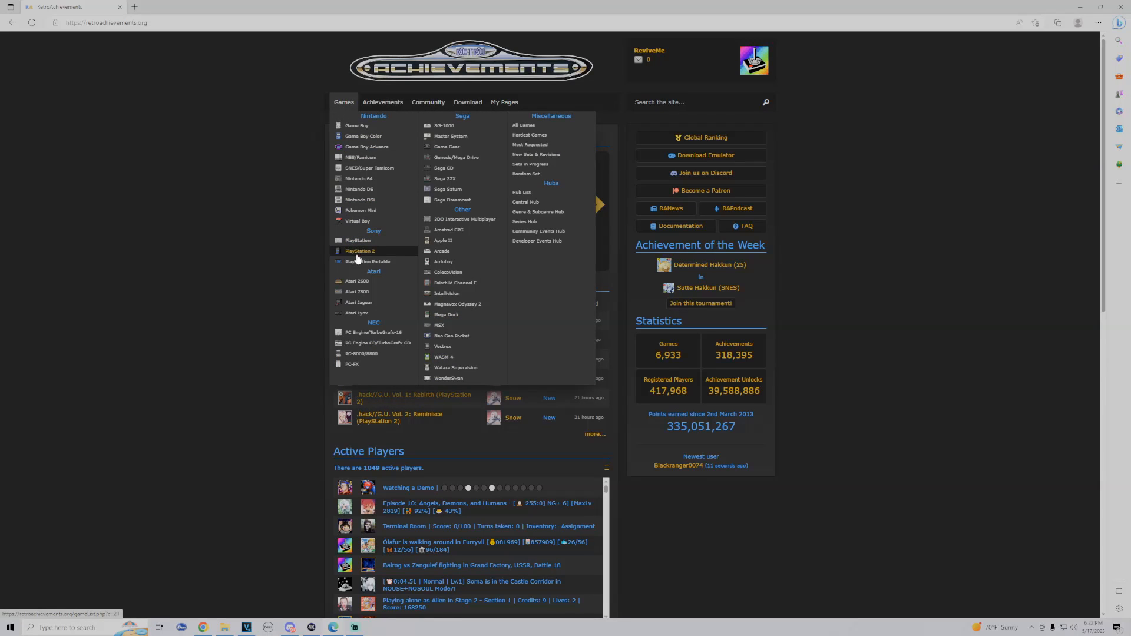
click(359, 251)
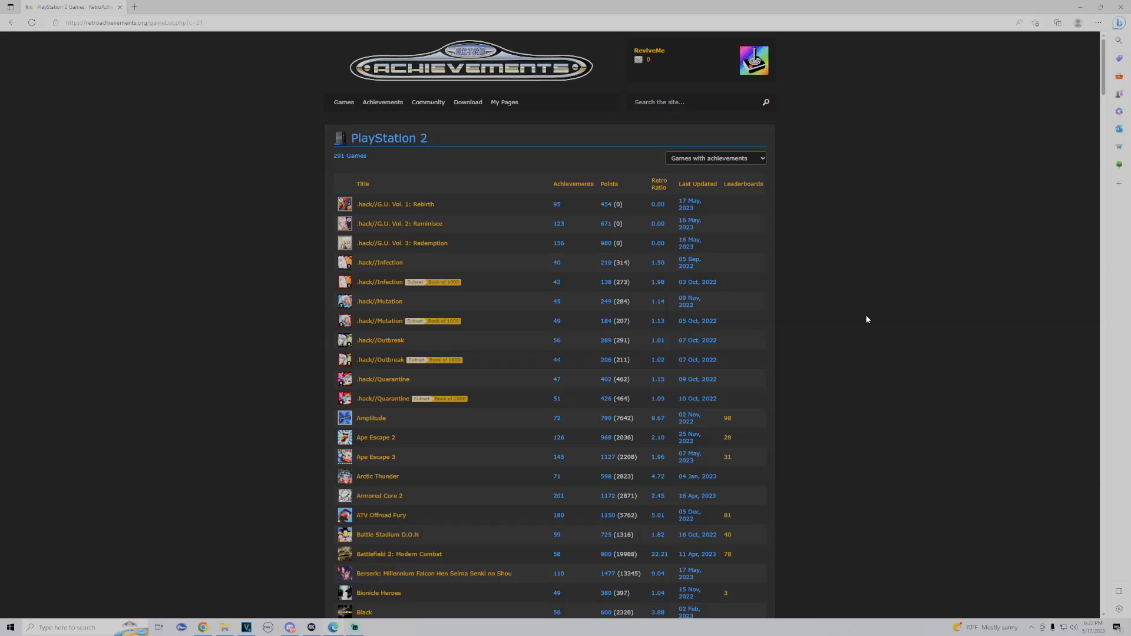
mouse_move(991, 234)
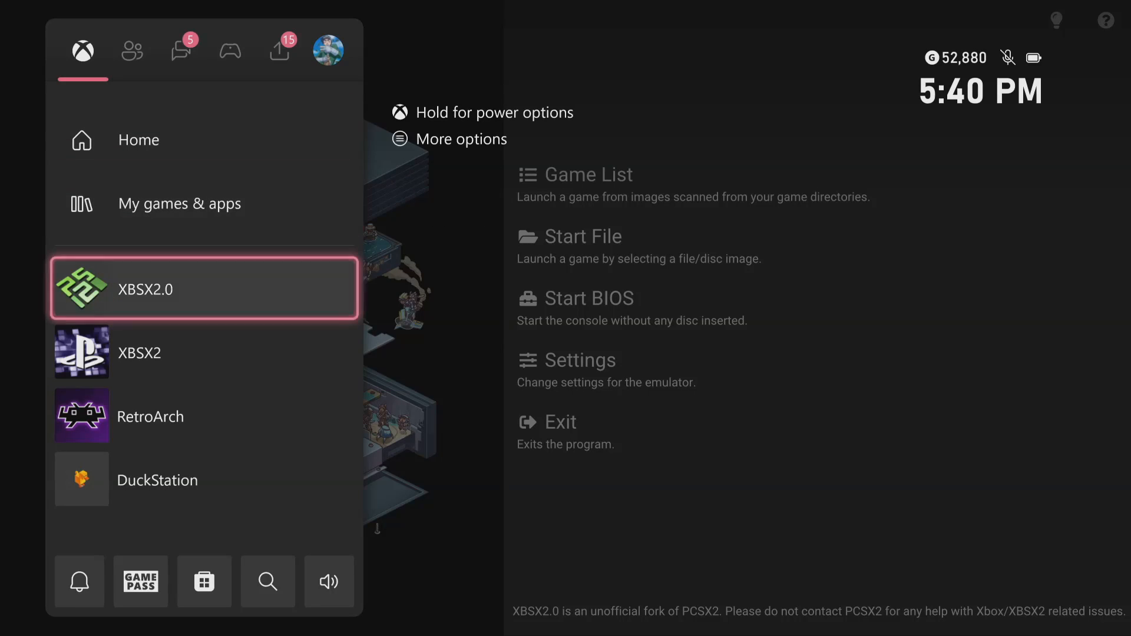
- Dismiss the Xbox guide and enable achievements in XBSX2.0's Achievements settings tab
key(Escape)
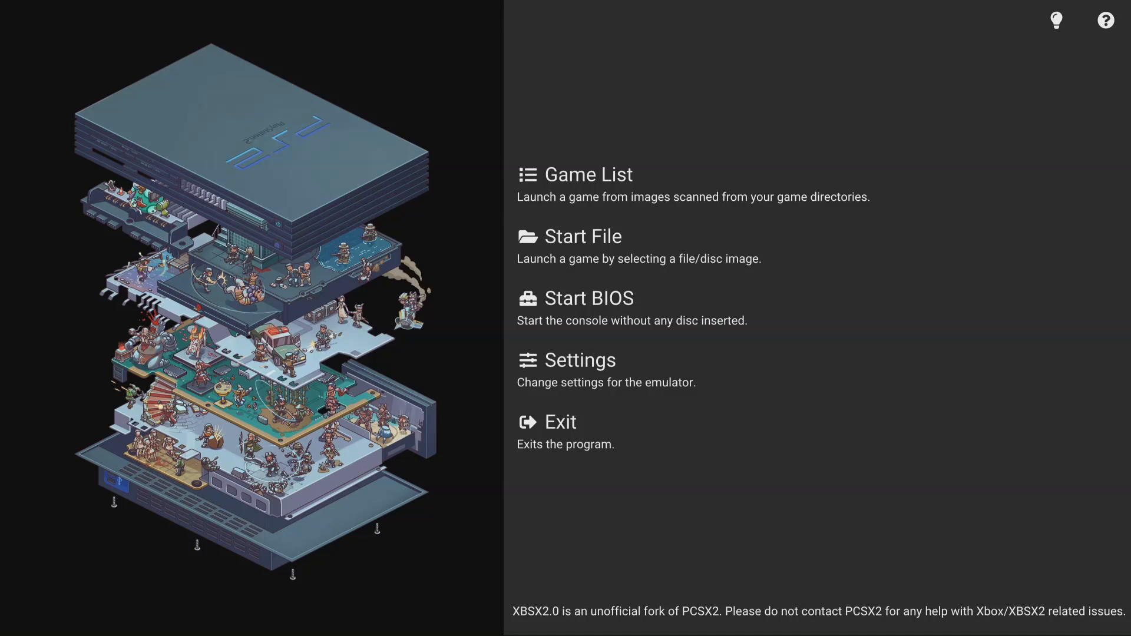
click(583, 360)
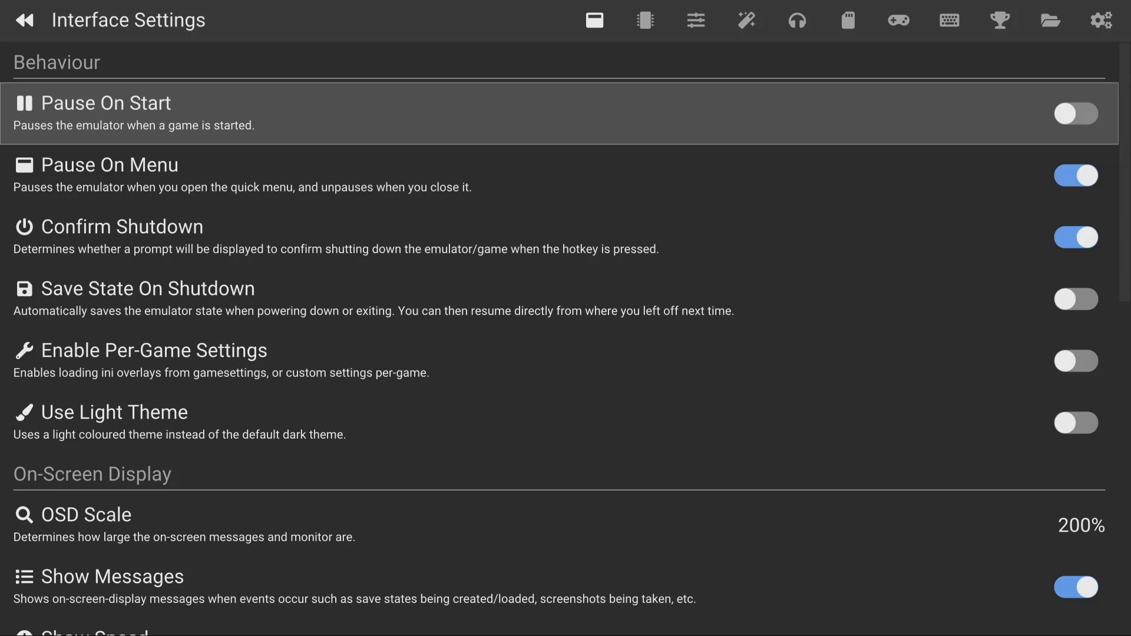
click(1119, 20)
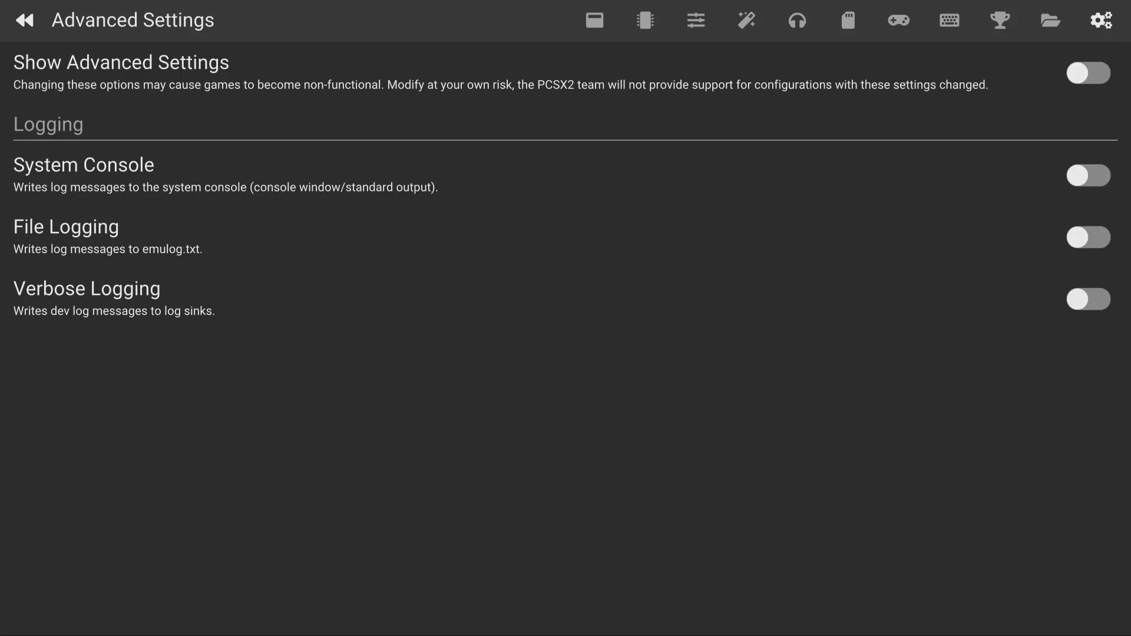
click(999, 19)
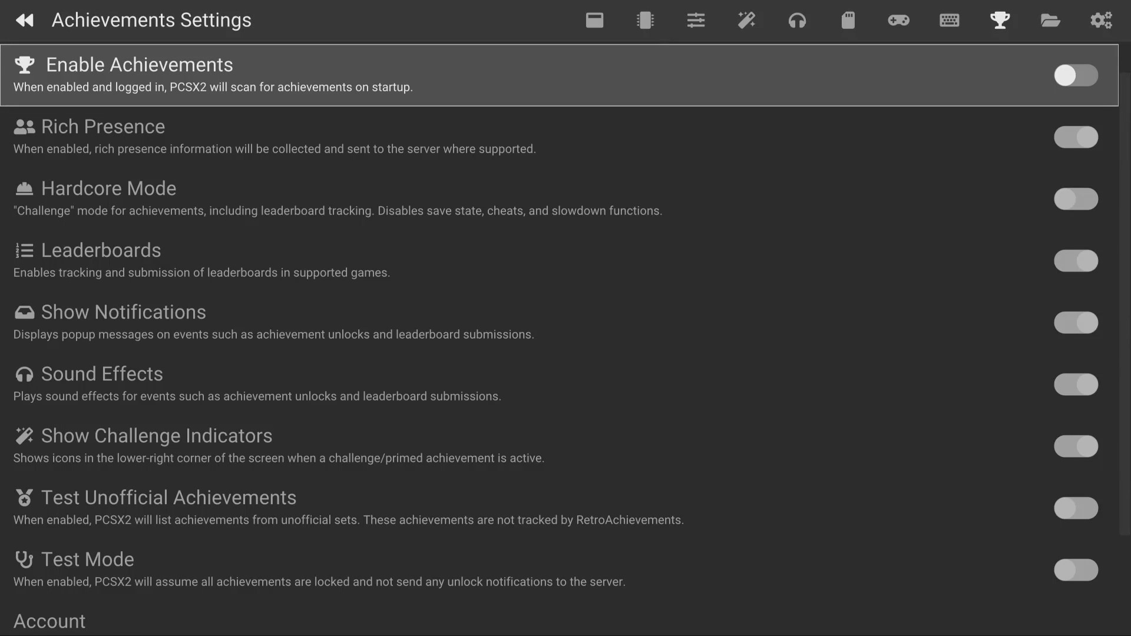
click(1075, 75)
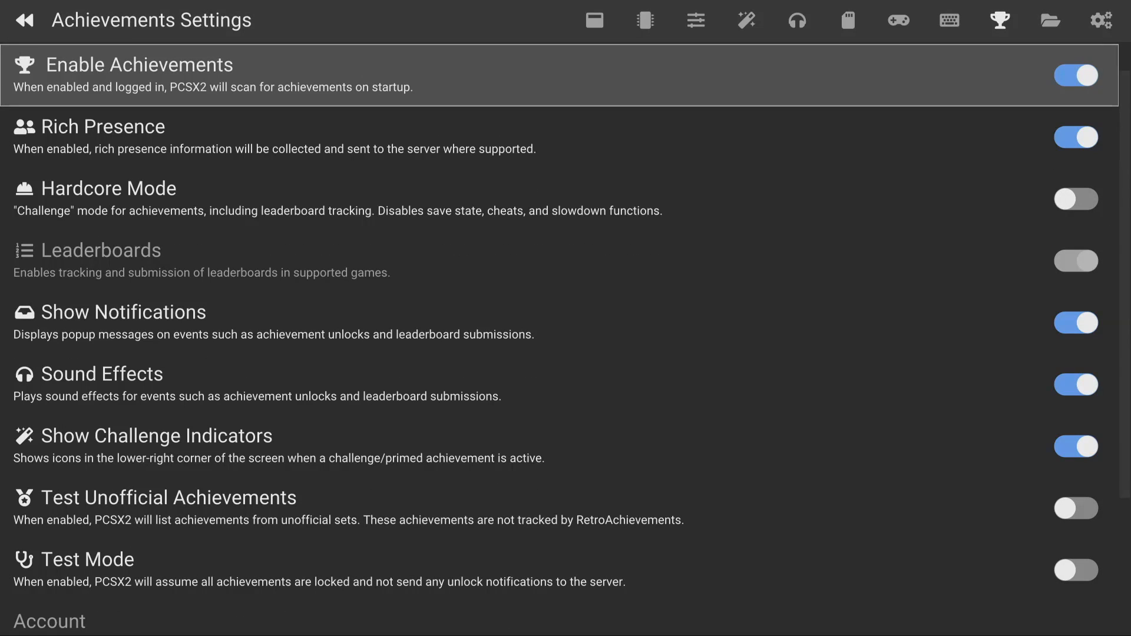
- Log in to the RetroAchievements account from the Account section's Login option
scroll(down, 3)
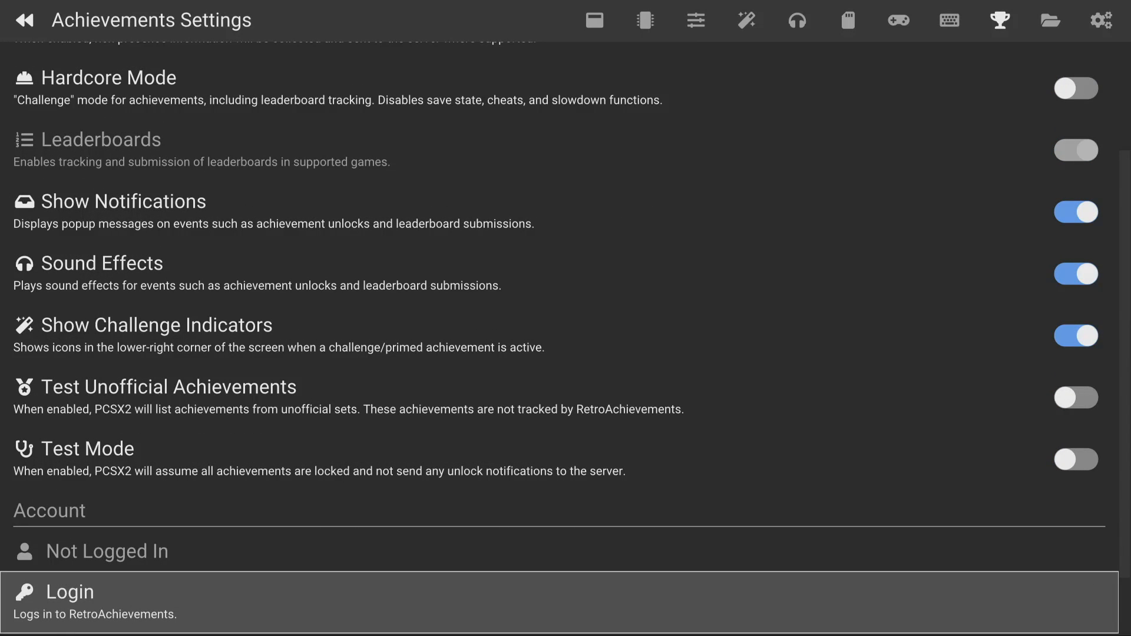
click(94, 602)
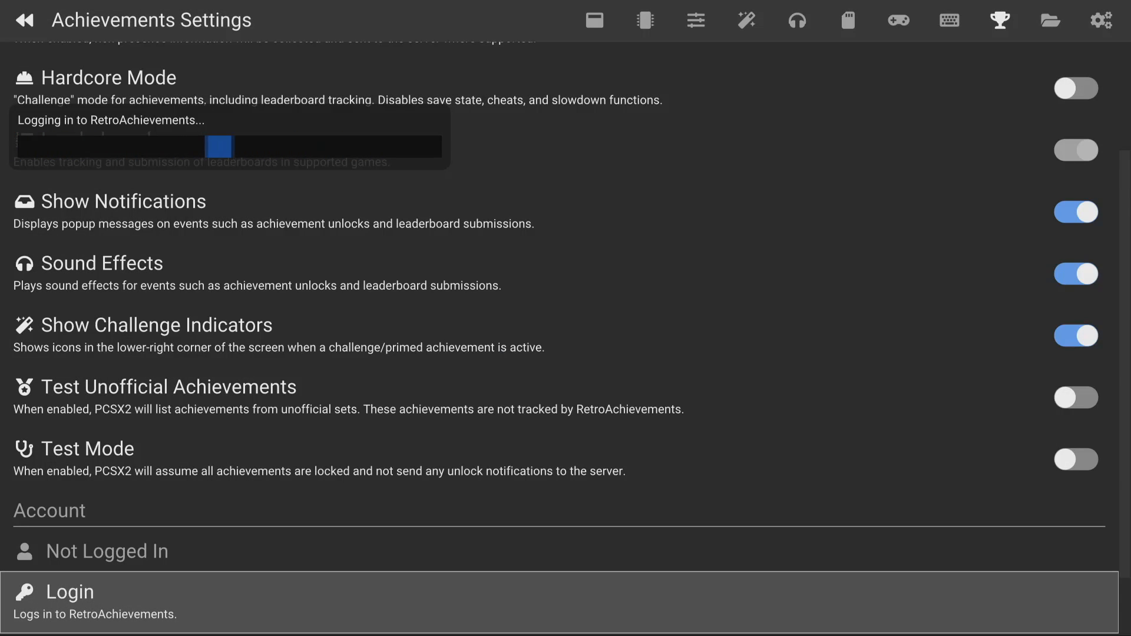
click(95, 602)
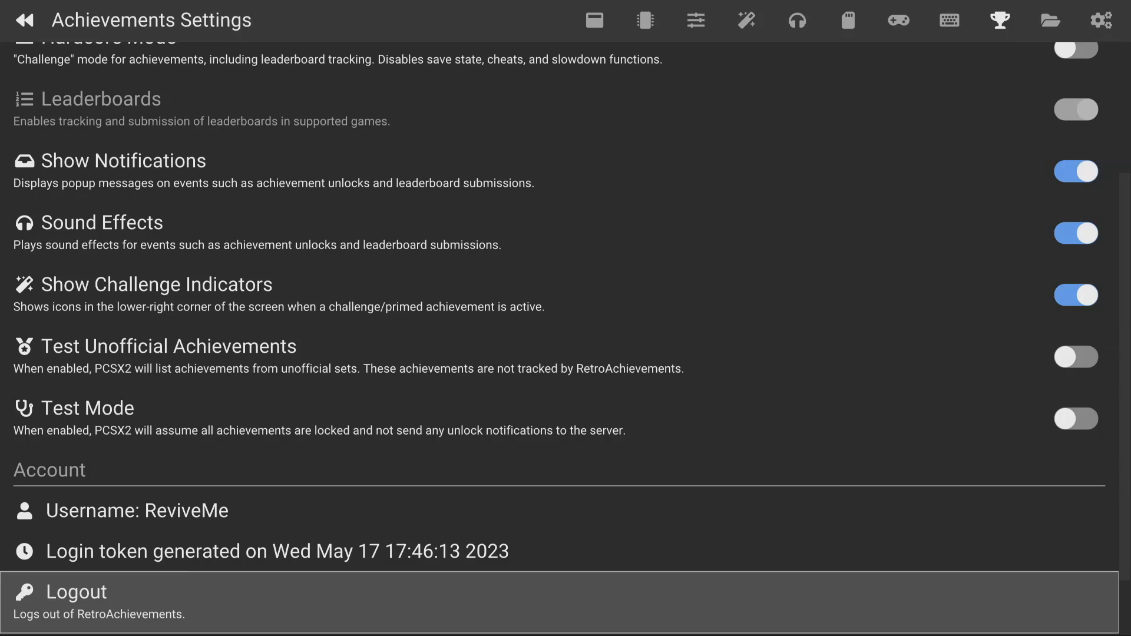
scroll(up, 3)
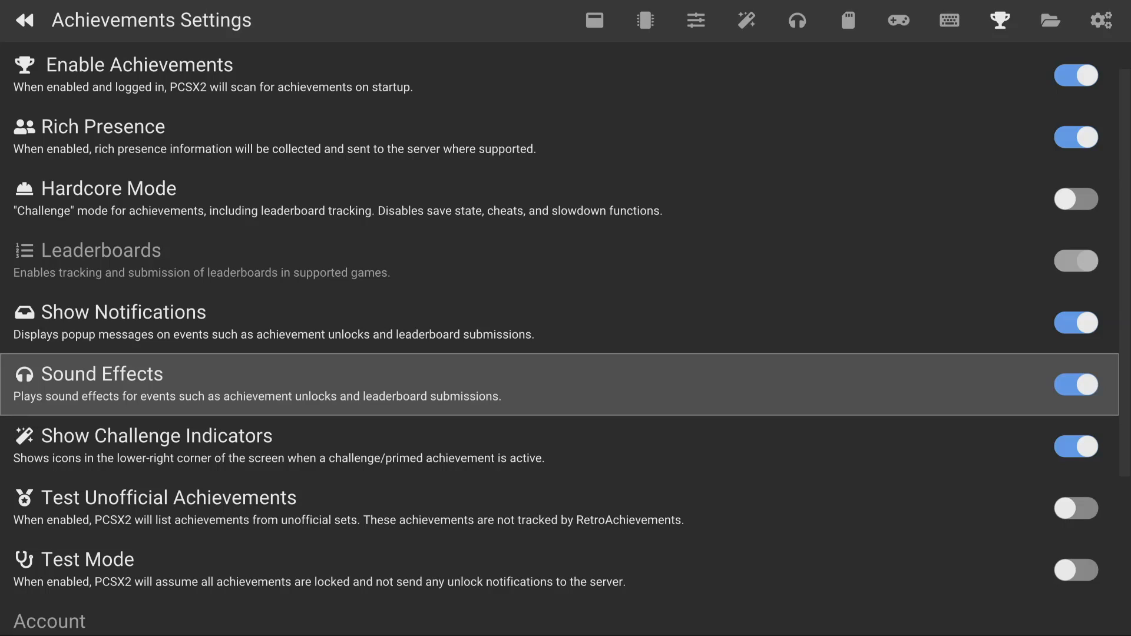
mouse_move(289, 446)
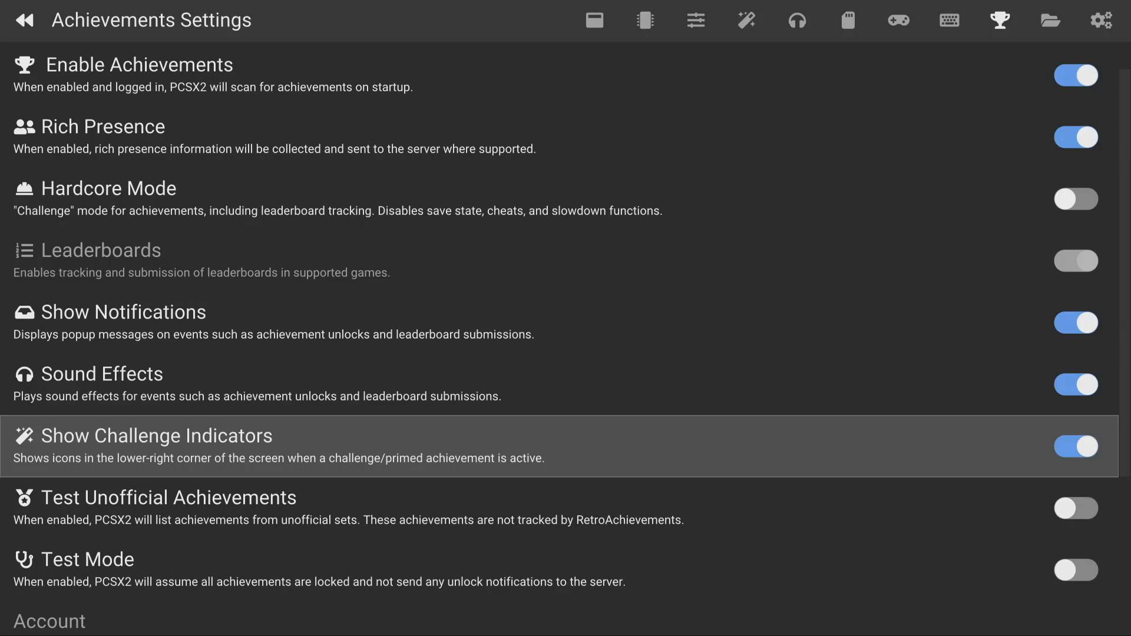
scroll(down, 3)
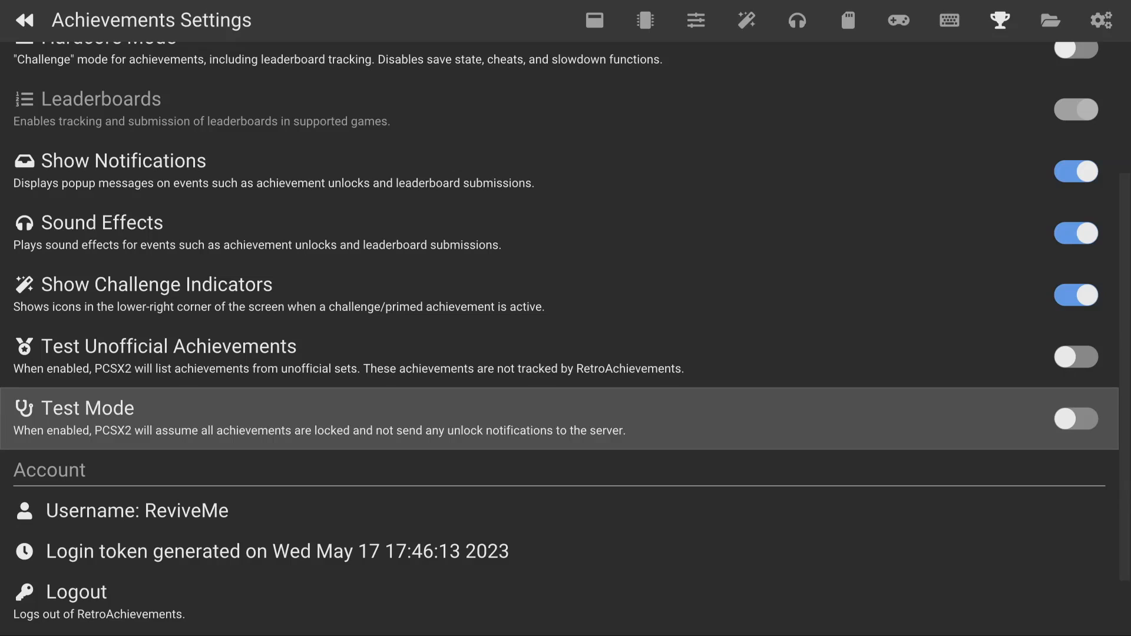
- Launch Dragon Ball Z Budokai, view its 0-of-61 achievement list, and exit to the main menu
click(25, 20)
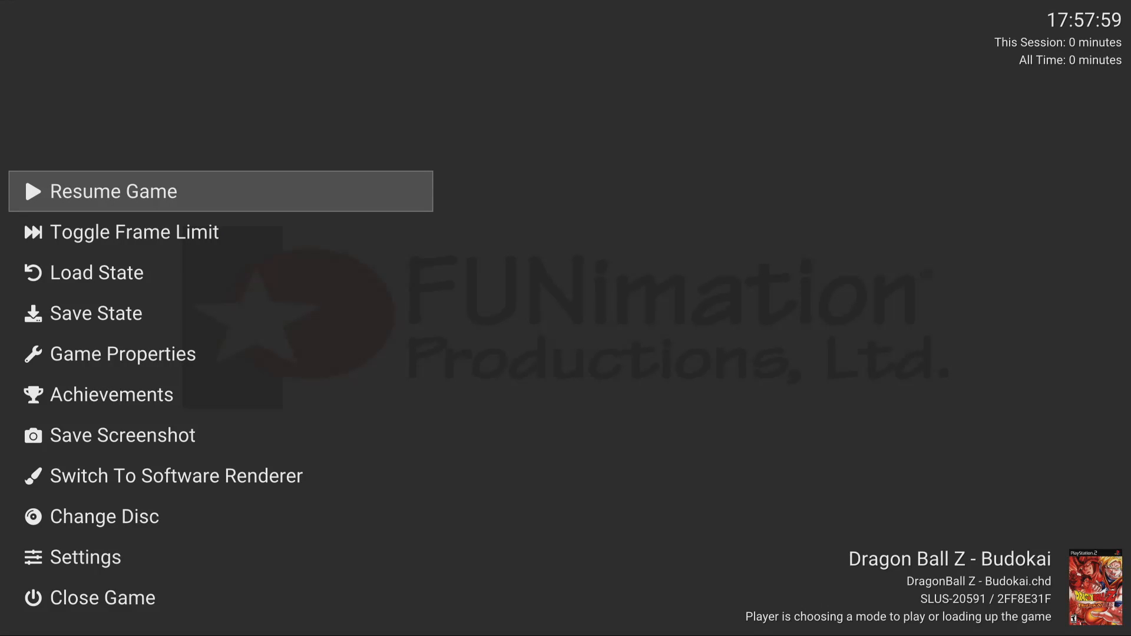
click(113, 394)
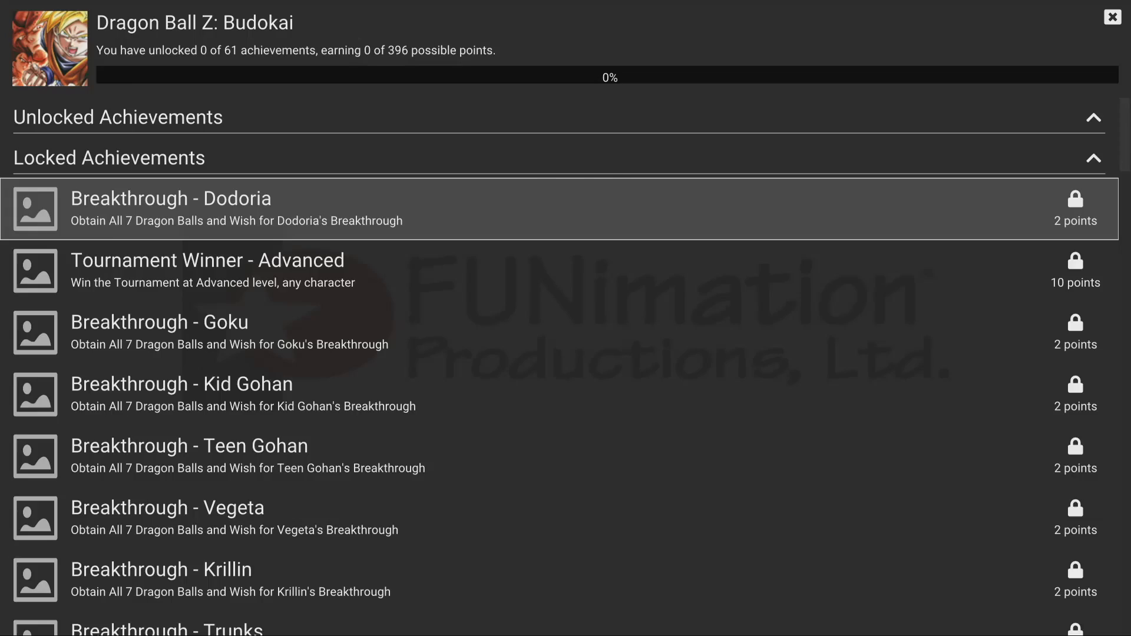
click(1111, 17)
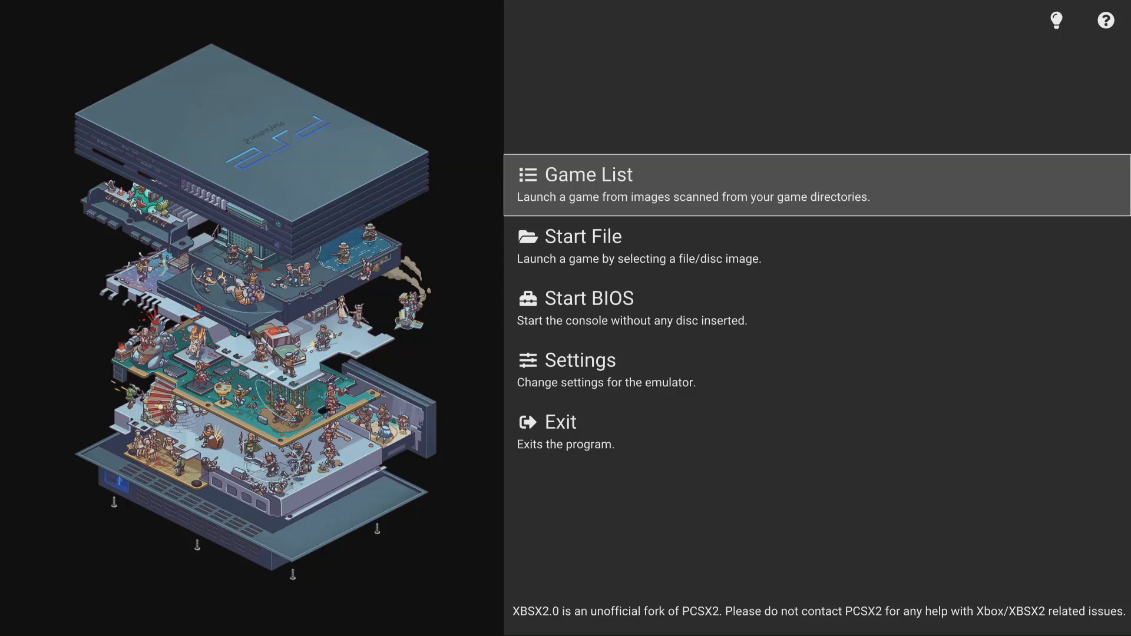